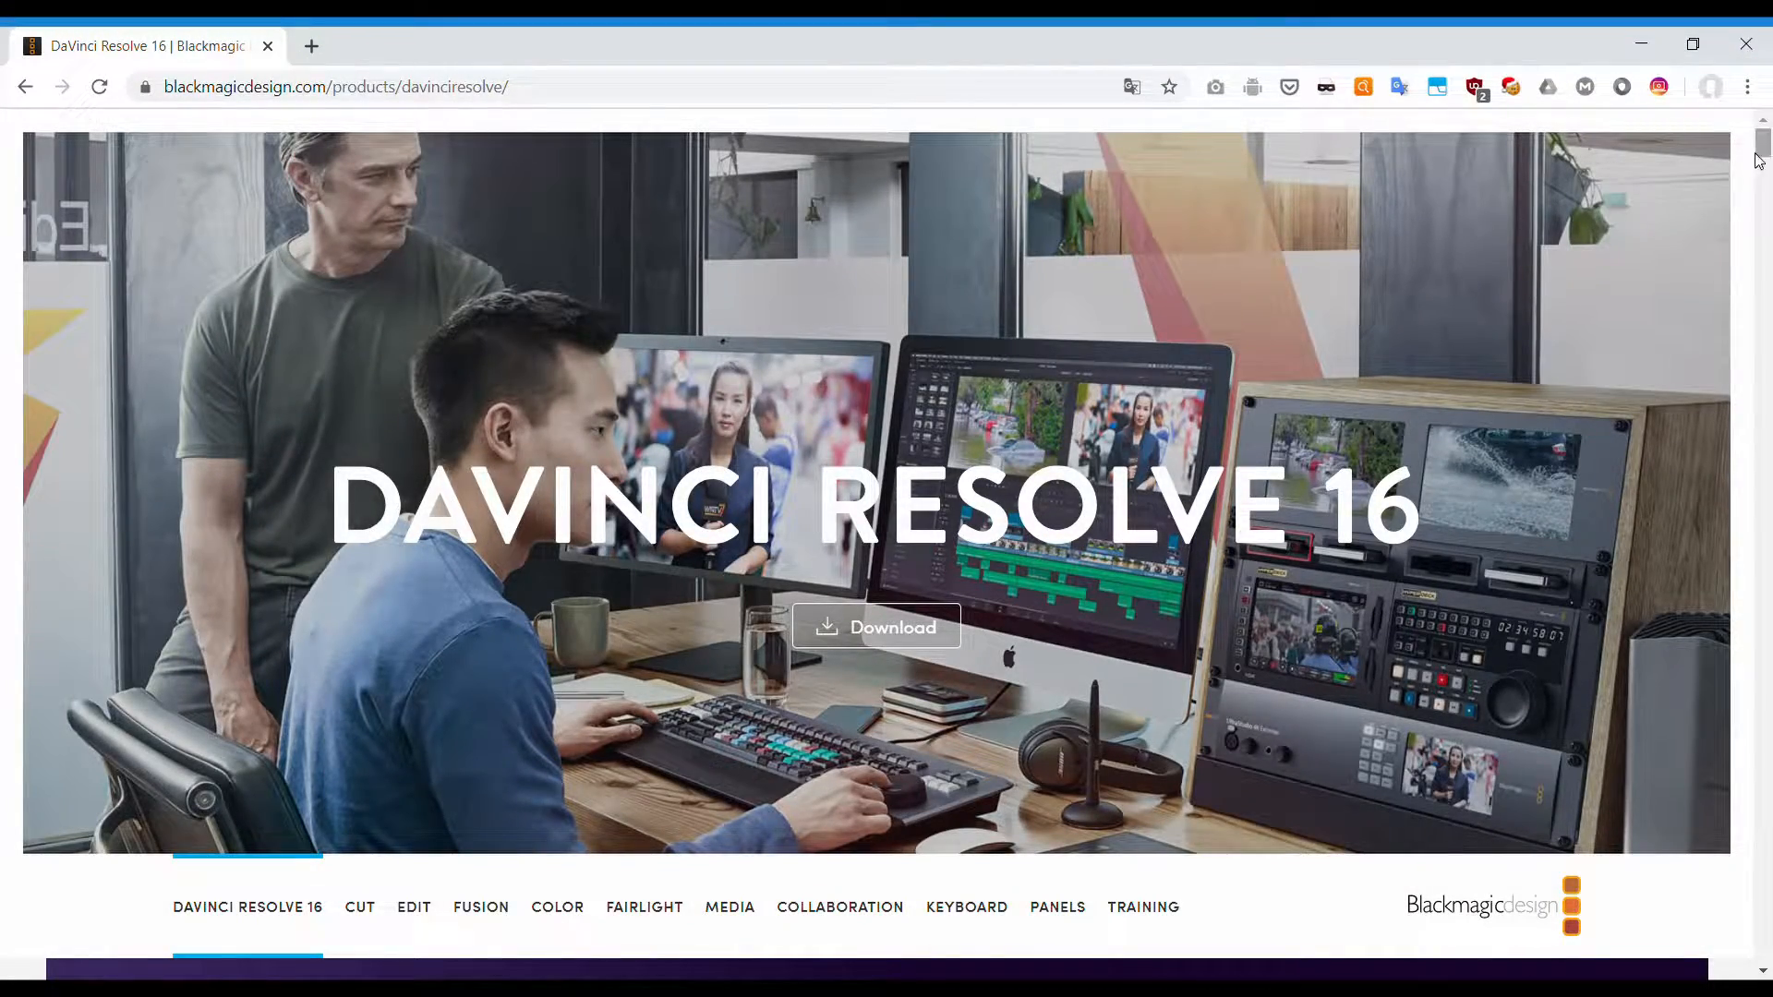
- On the Deliver page, set the output format to MP4 with the Native encoder
{"action": "scroll", "scroll_direction": "down", "scroll_amount": 3}
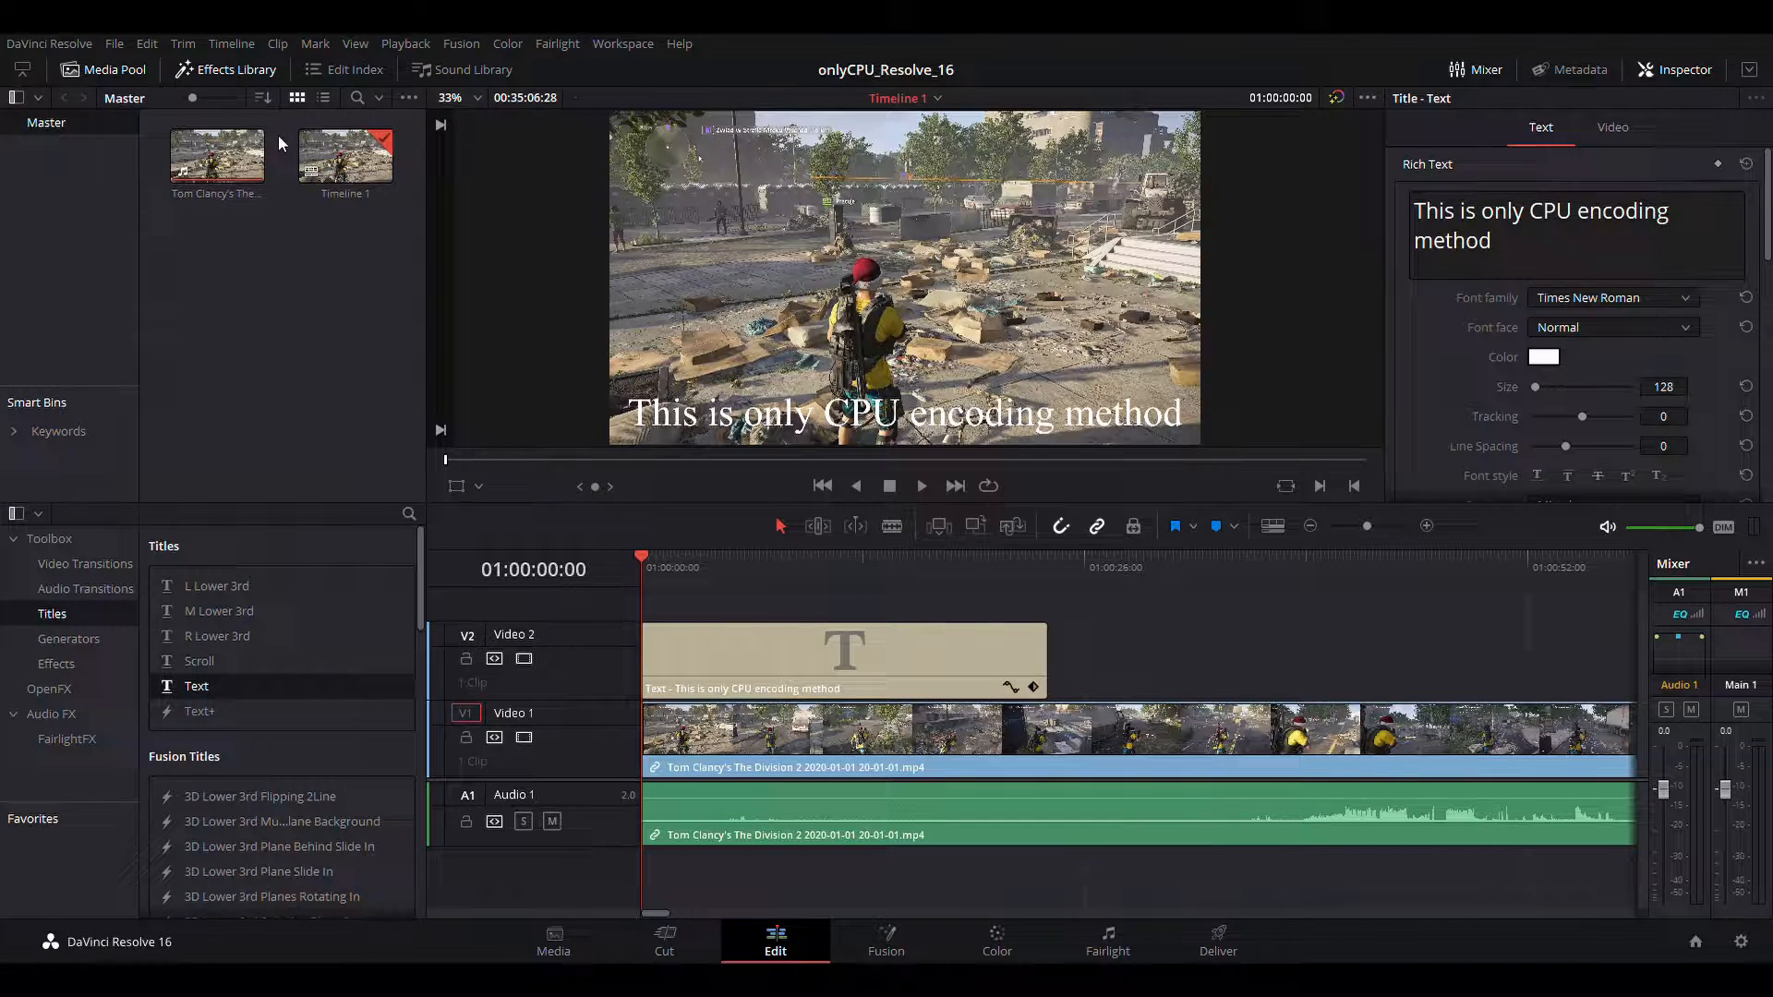
{"action": "mouse_move", "coordinate": [367, 354]}
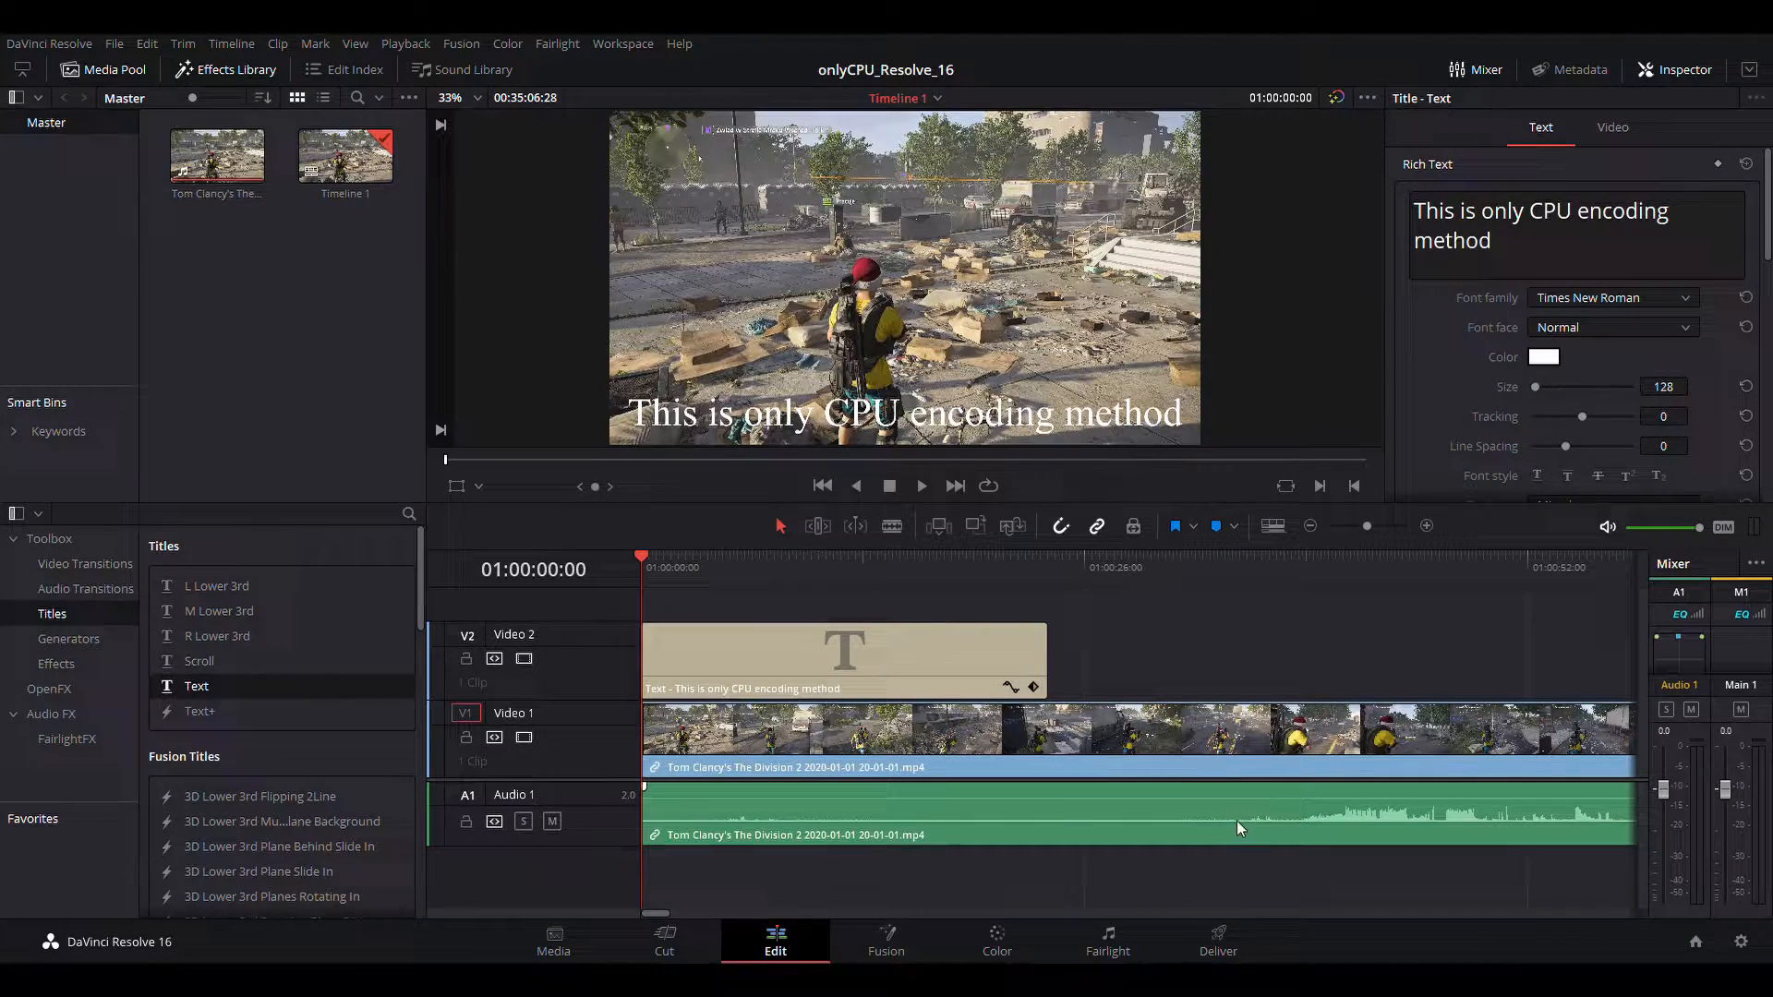
{"action": "left_click", "coordinate": [1218, 941]}
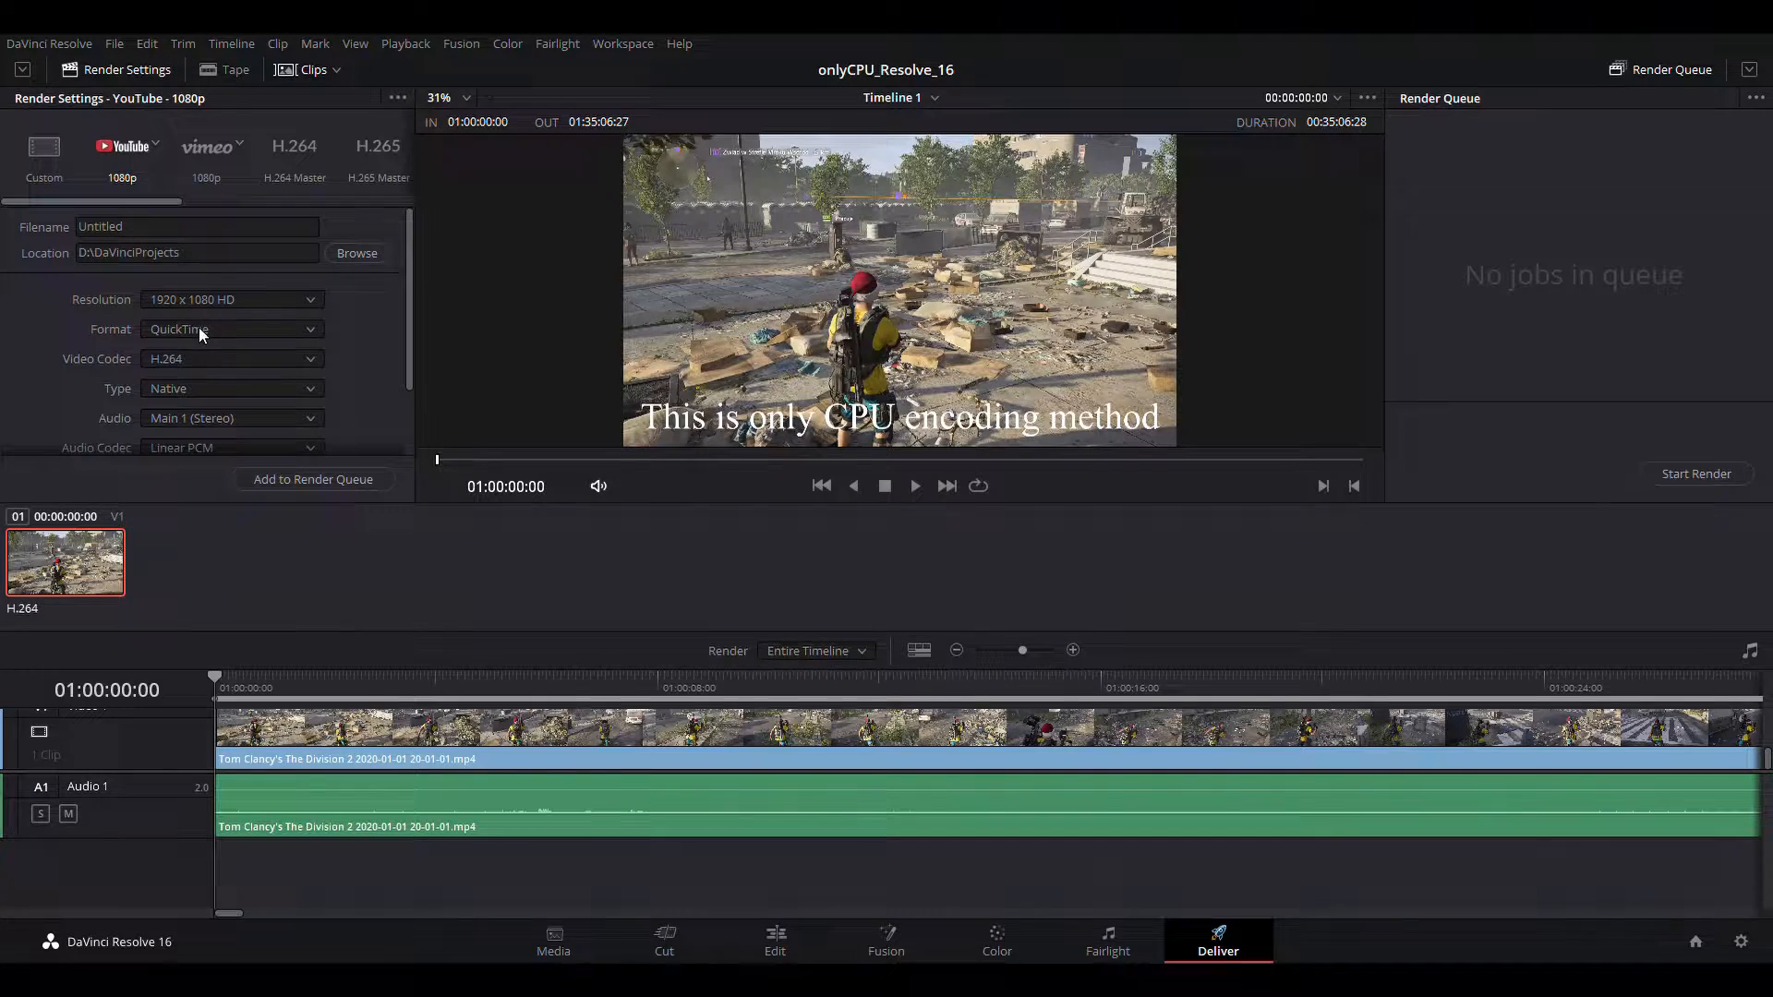
{"action": "left_click", "coordinate": [231, 329]}
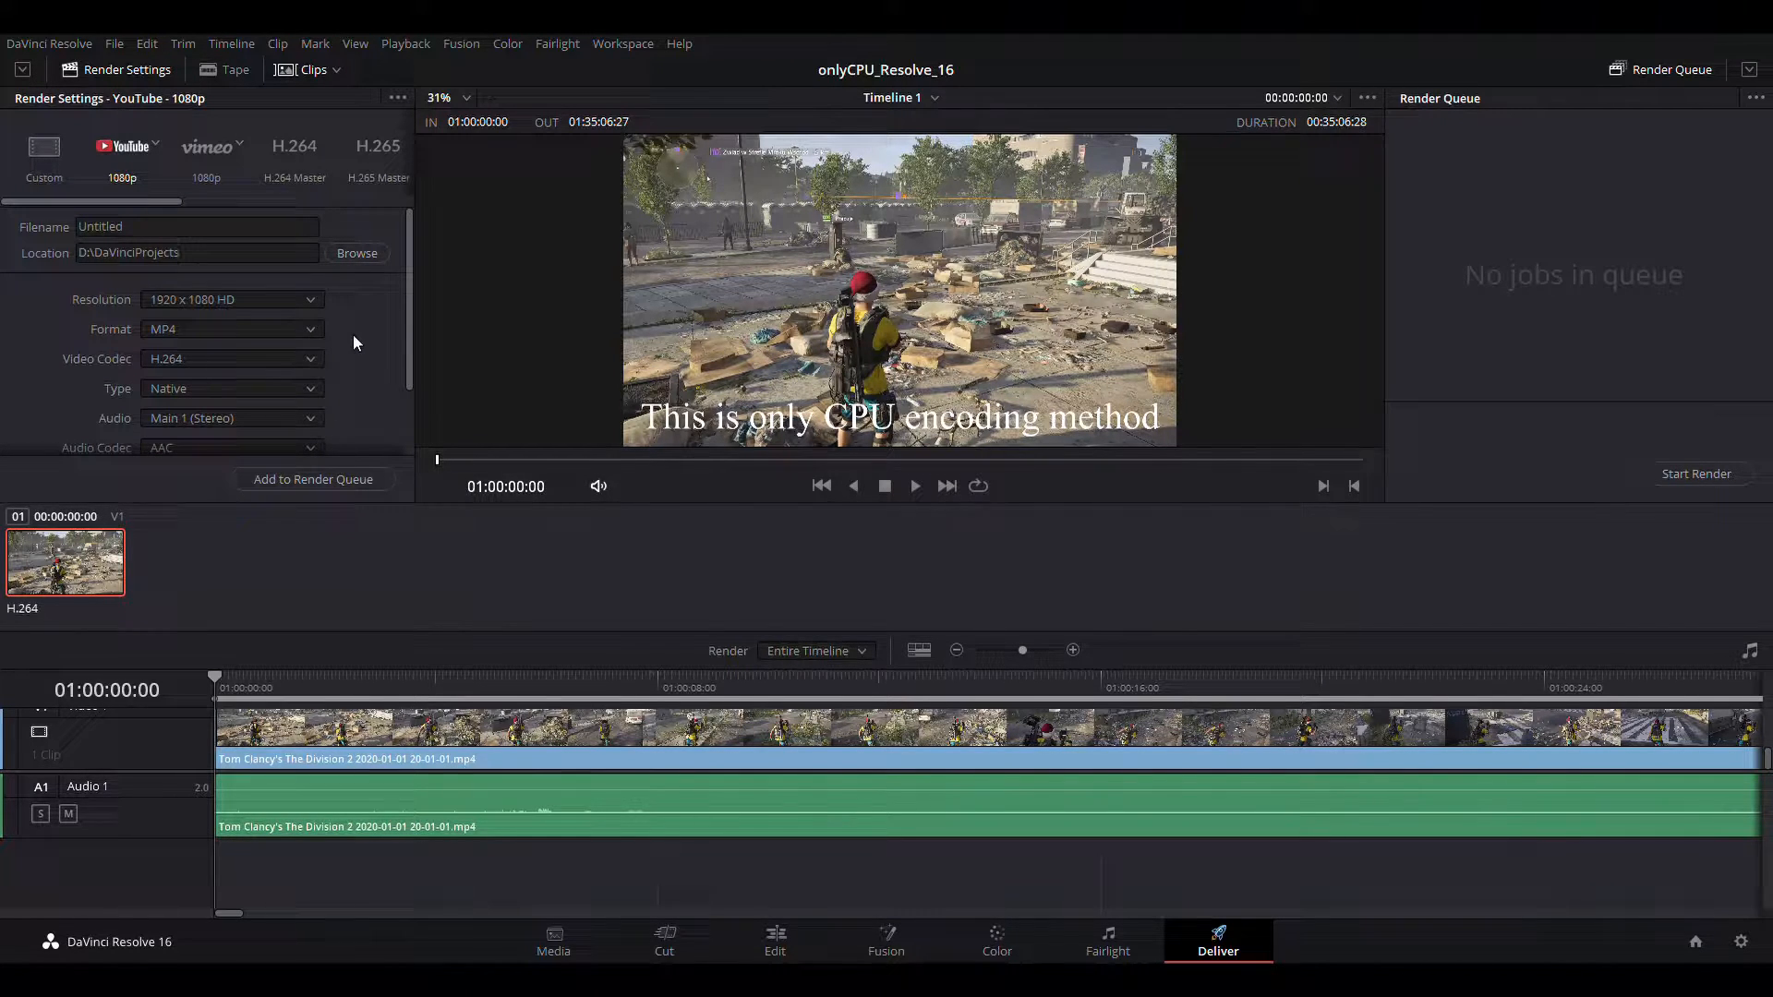
- Add the timeline to the render queue and start the CPU render
{"action": "scroll", "scroll_direction": "down", "scroll_amount": 3}
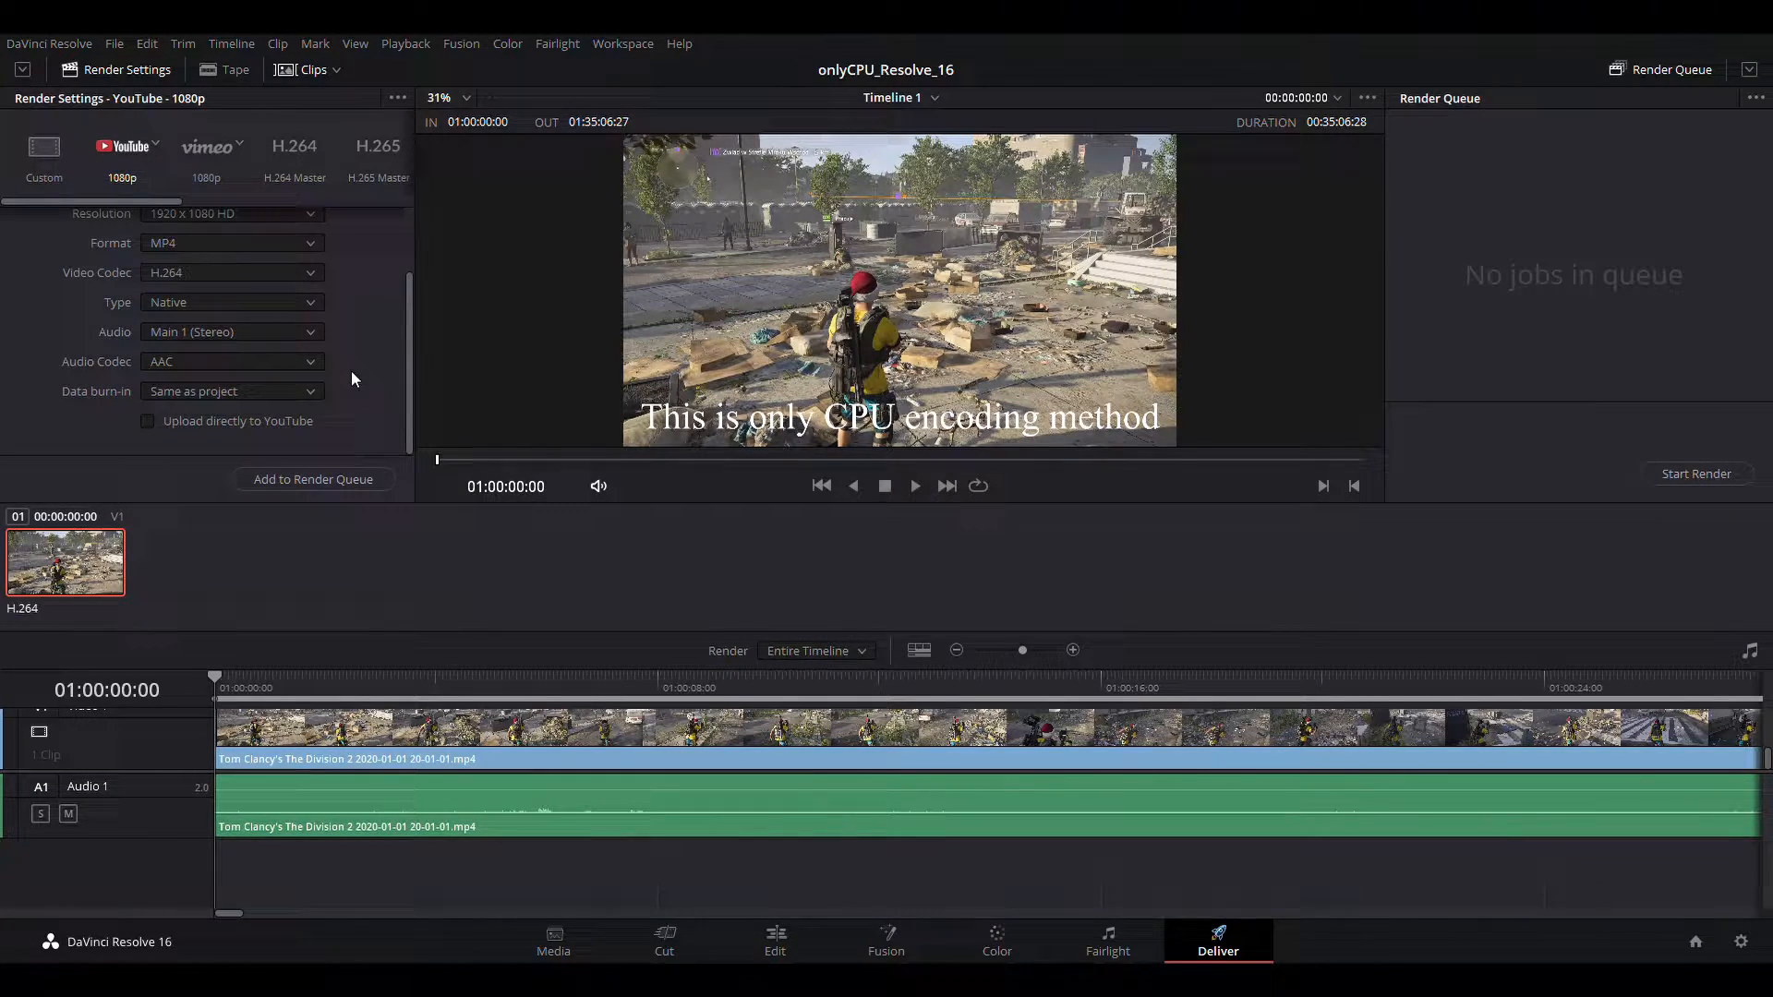
{"action": "left_click", "coordinate": [313, 479]}
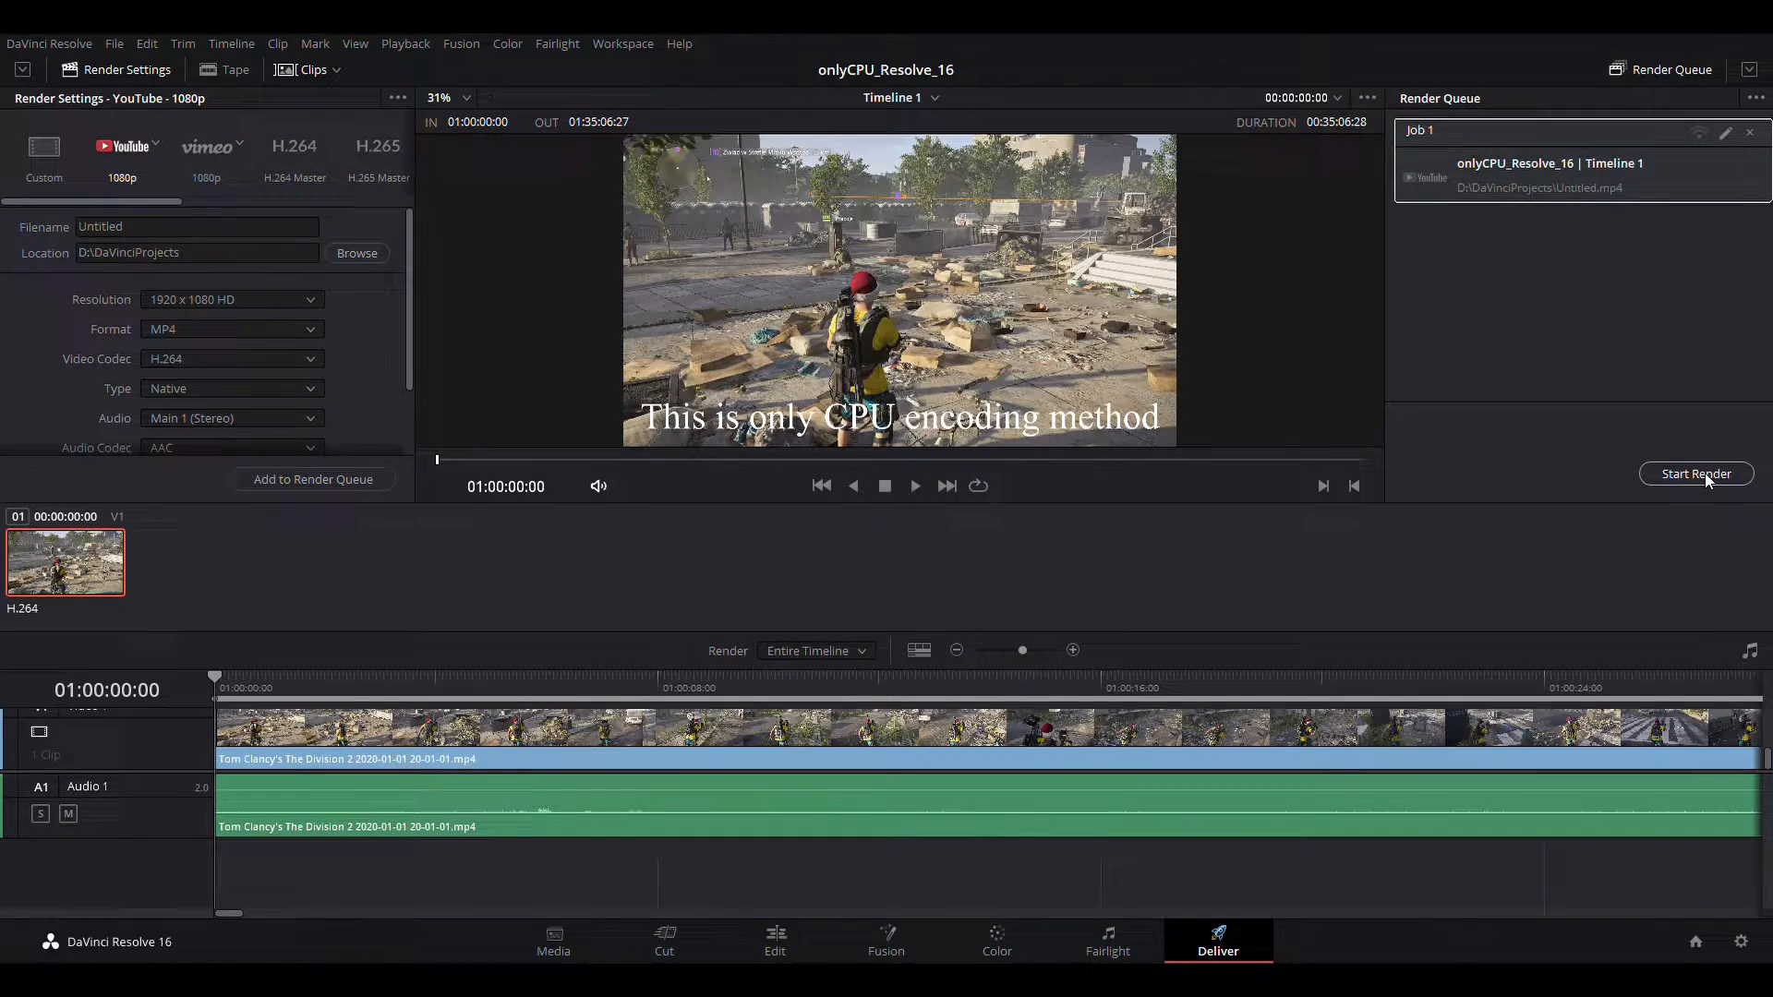
{"action": "left_click", "coordinate": [1695, 474]}
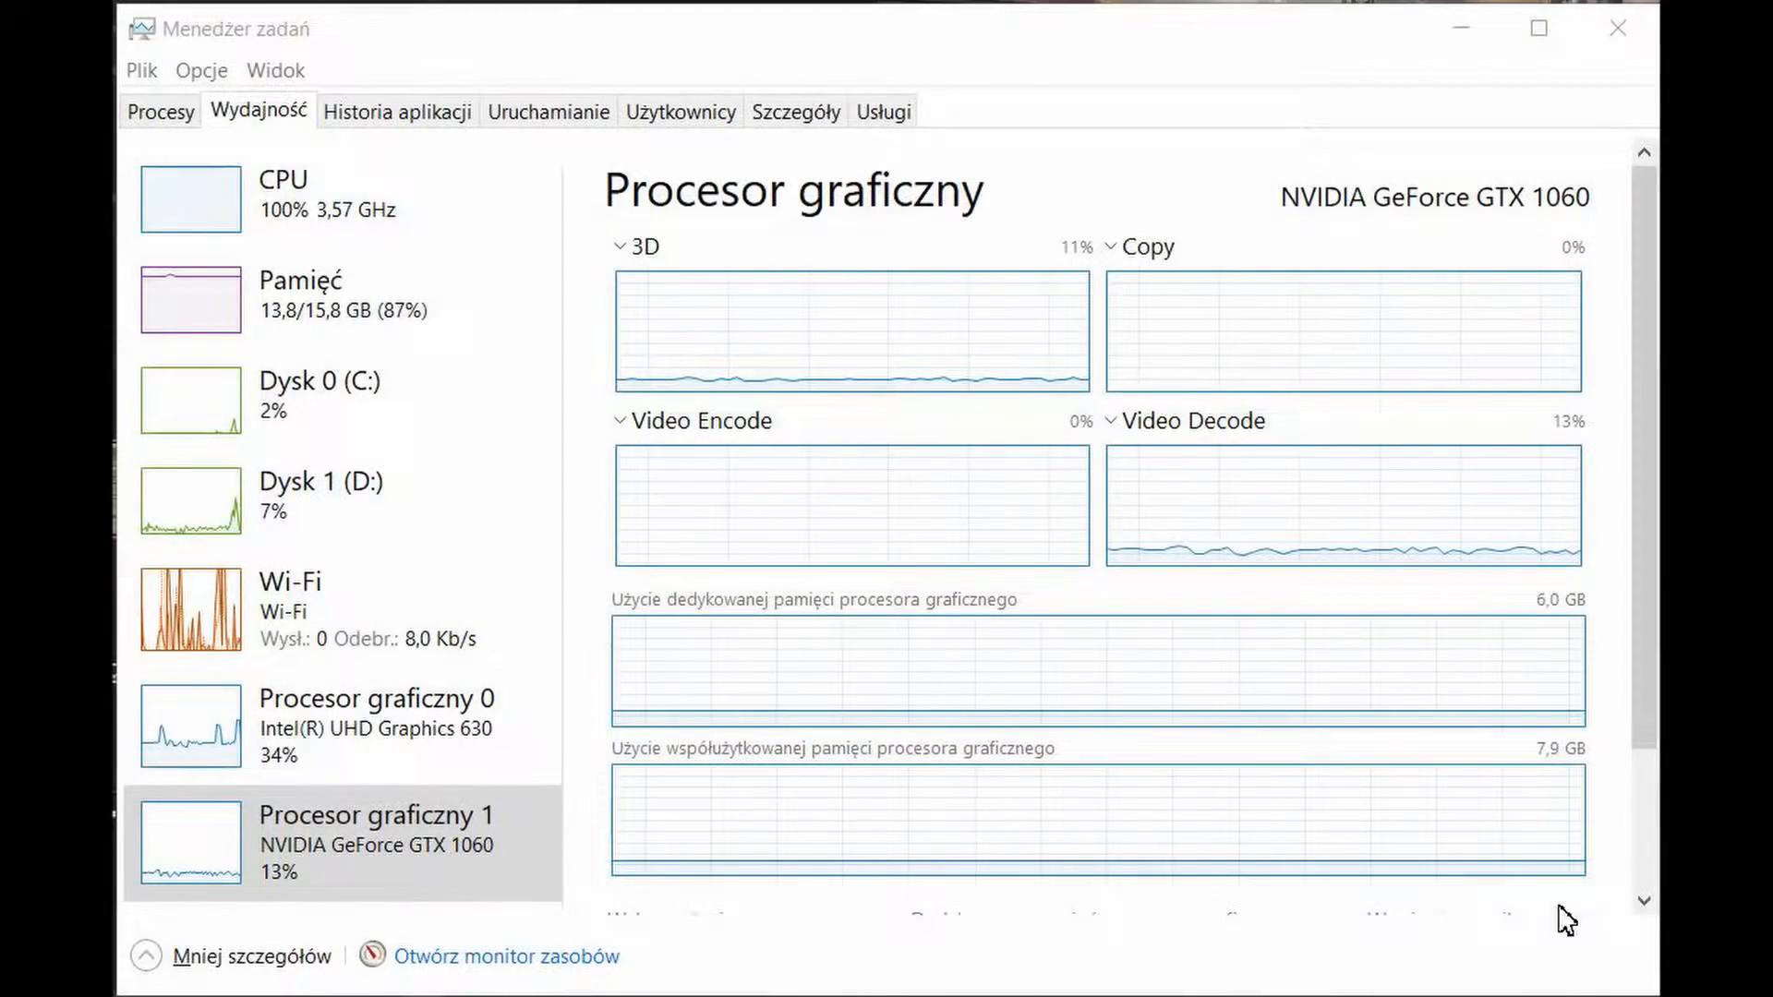
{"action": "mouse_move", "coordinate": [1560, 893]}
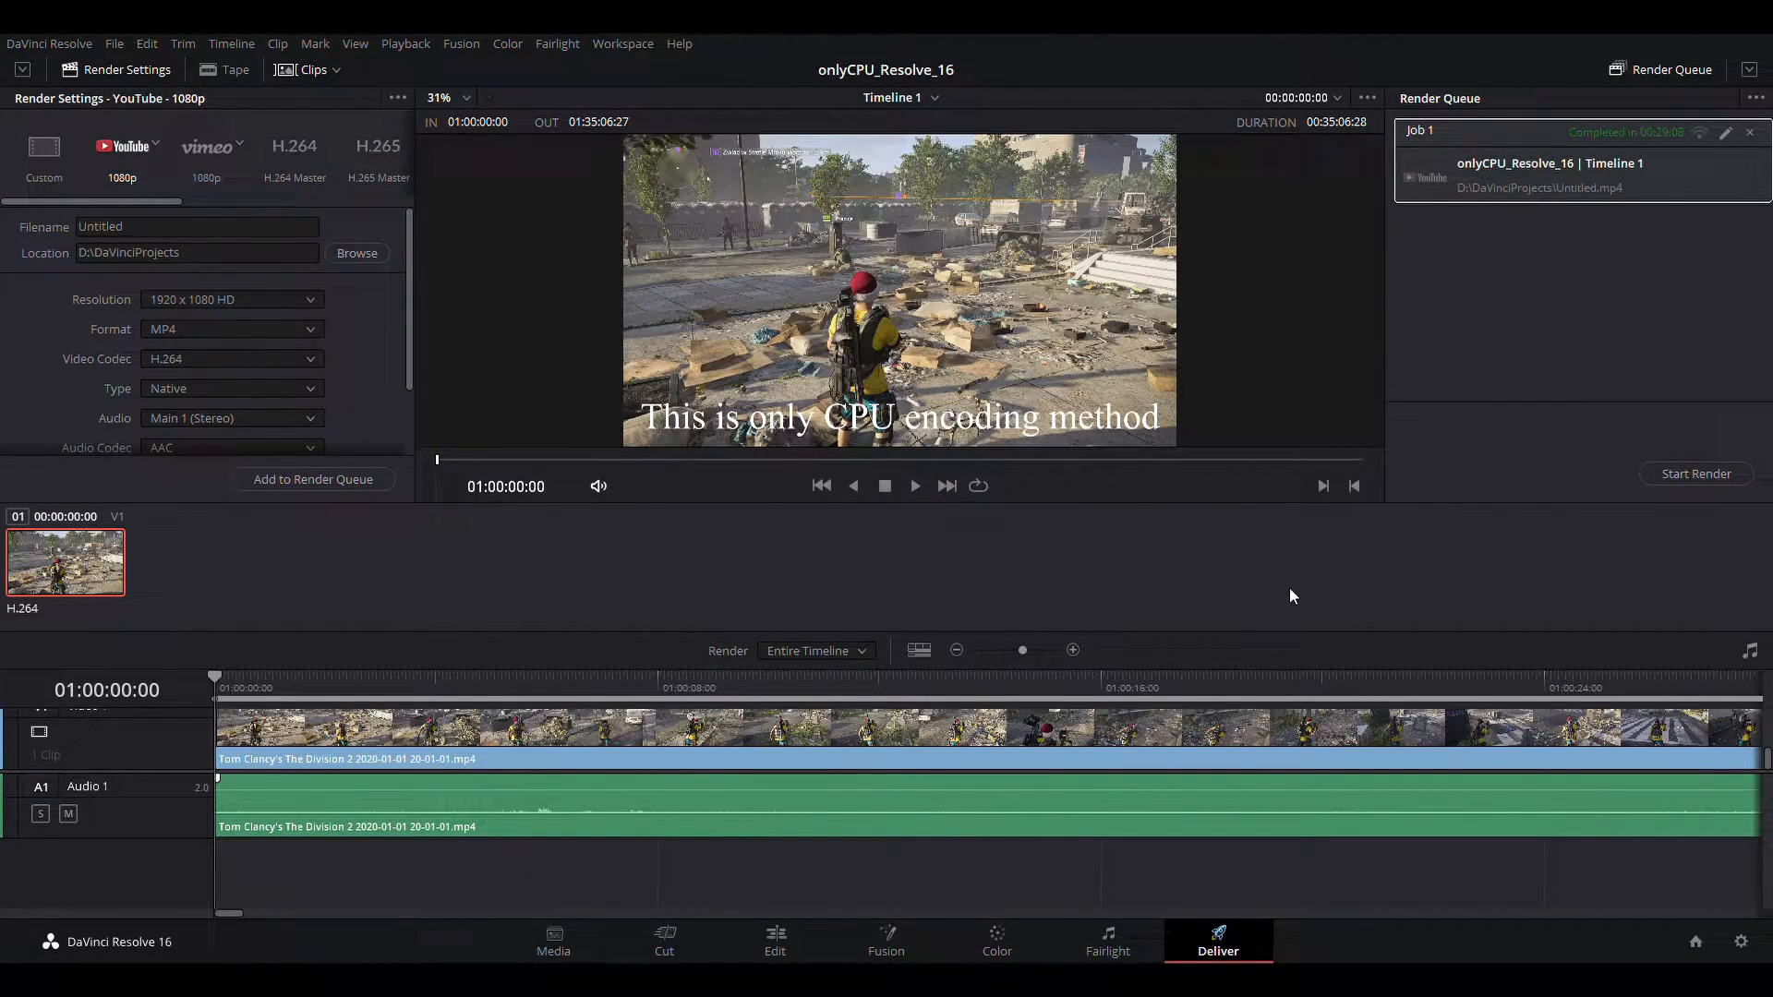
{"action": "mouse_move", "coordinate": [1311, 580]}
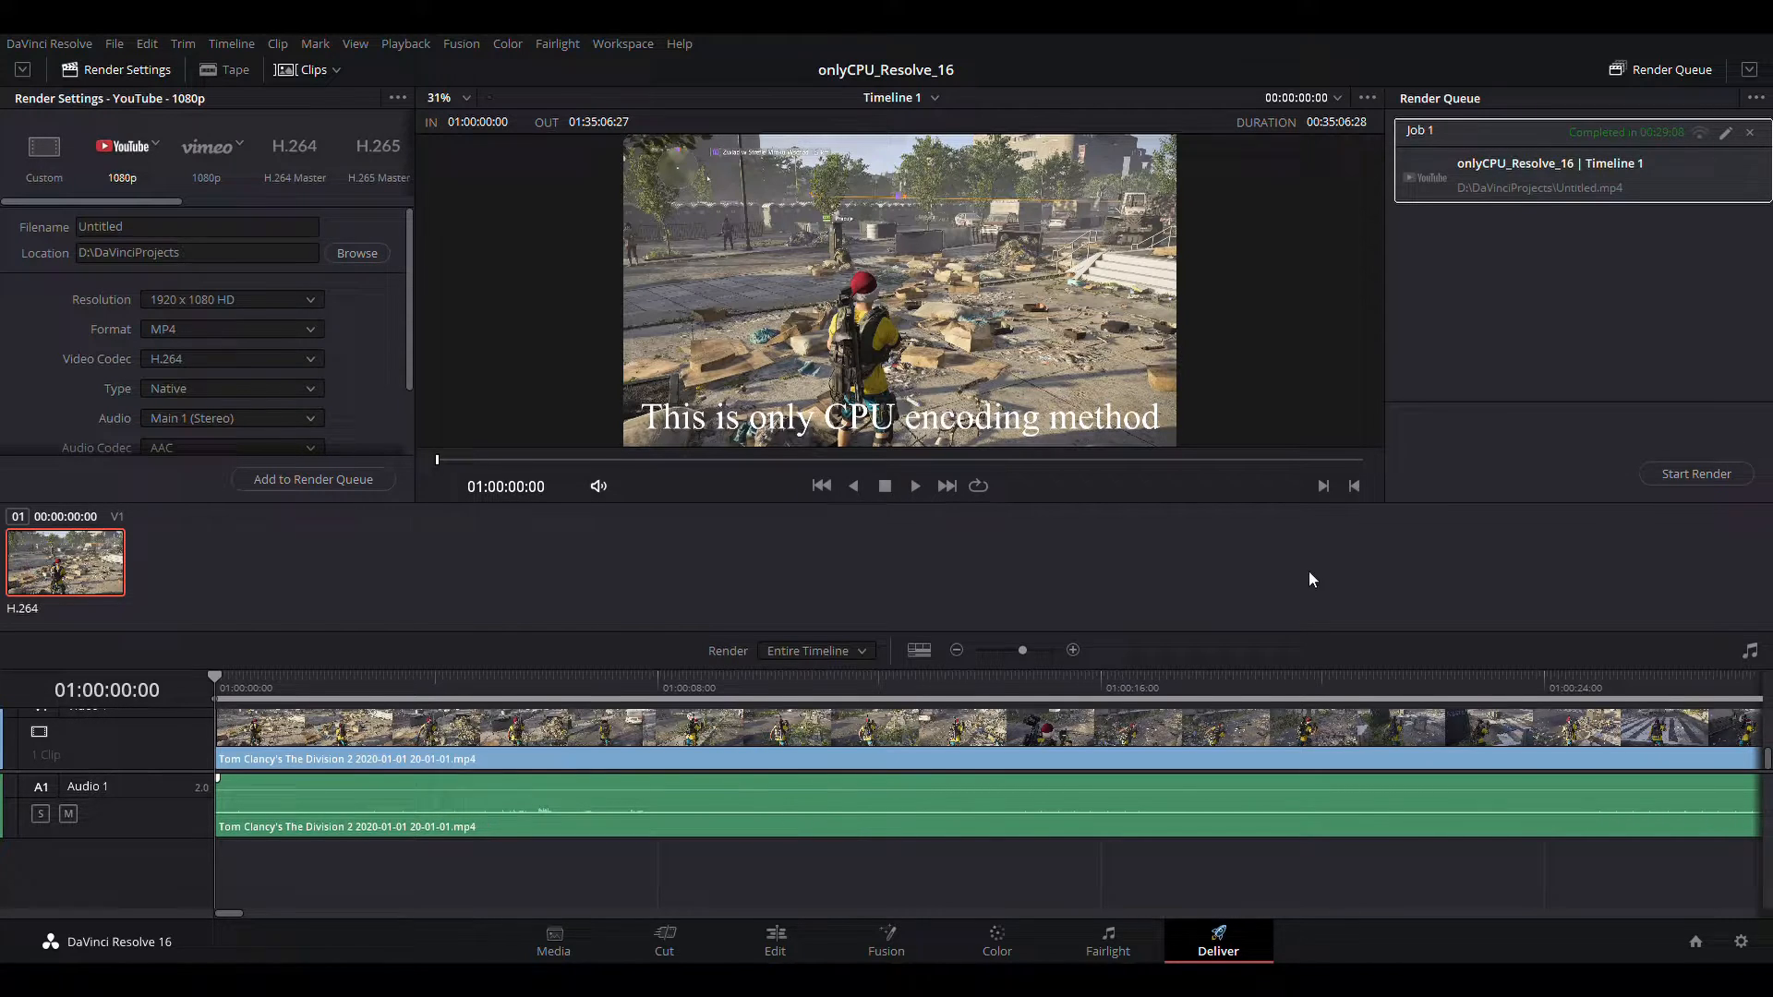
{"action": "mouse_move", "coordinate": [1646, 153]}
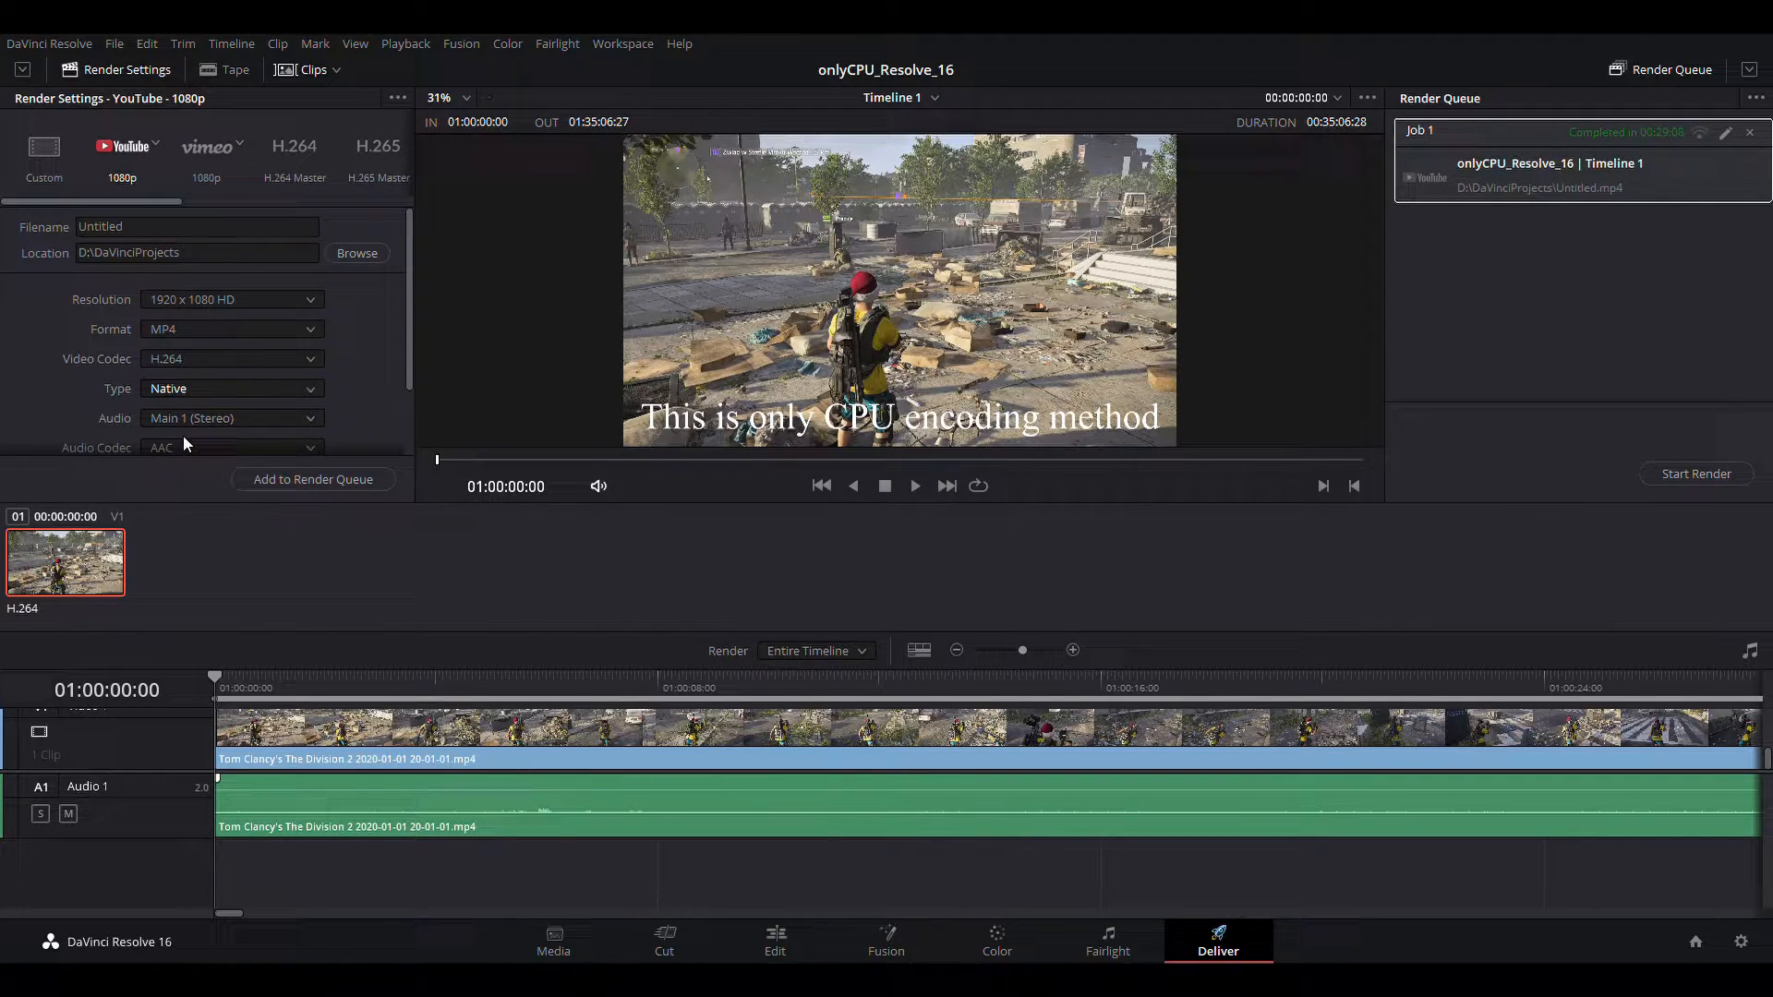
- Switch the encoder type to NVIDIA, queue the GPU job, and start rendering it
{"action": "left_click", "coordinate": [231, 387]}
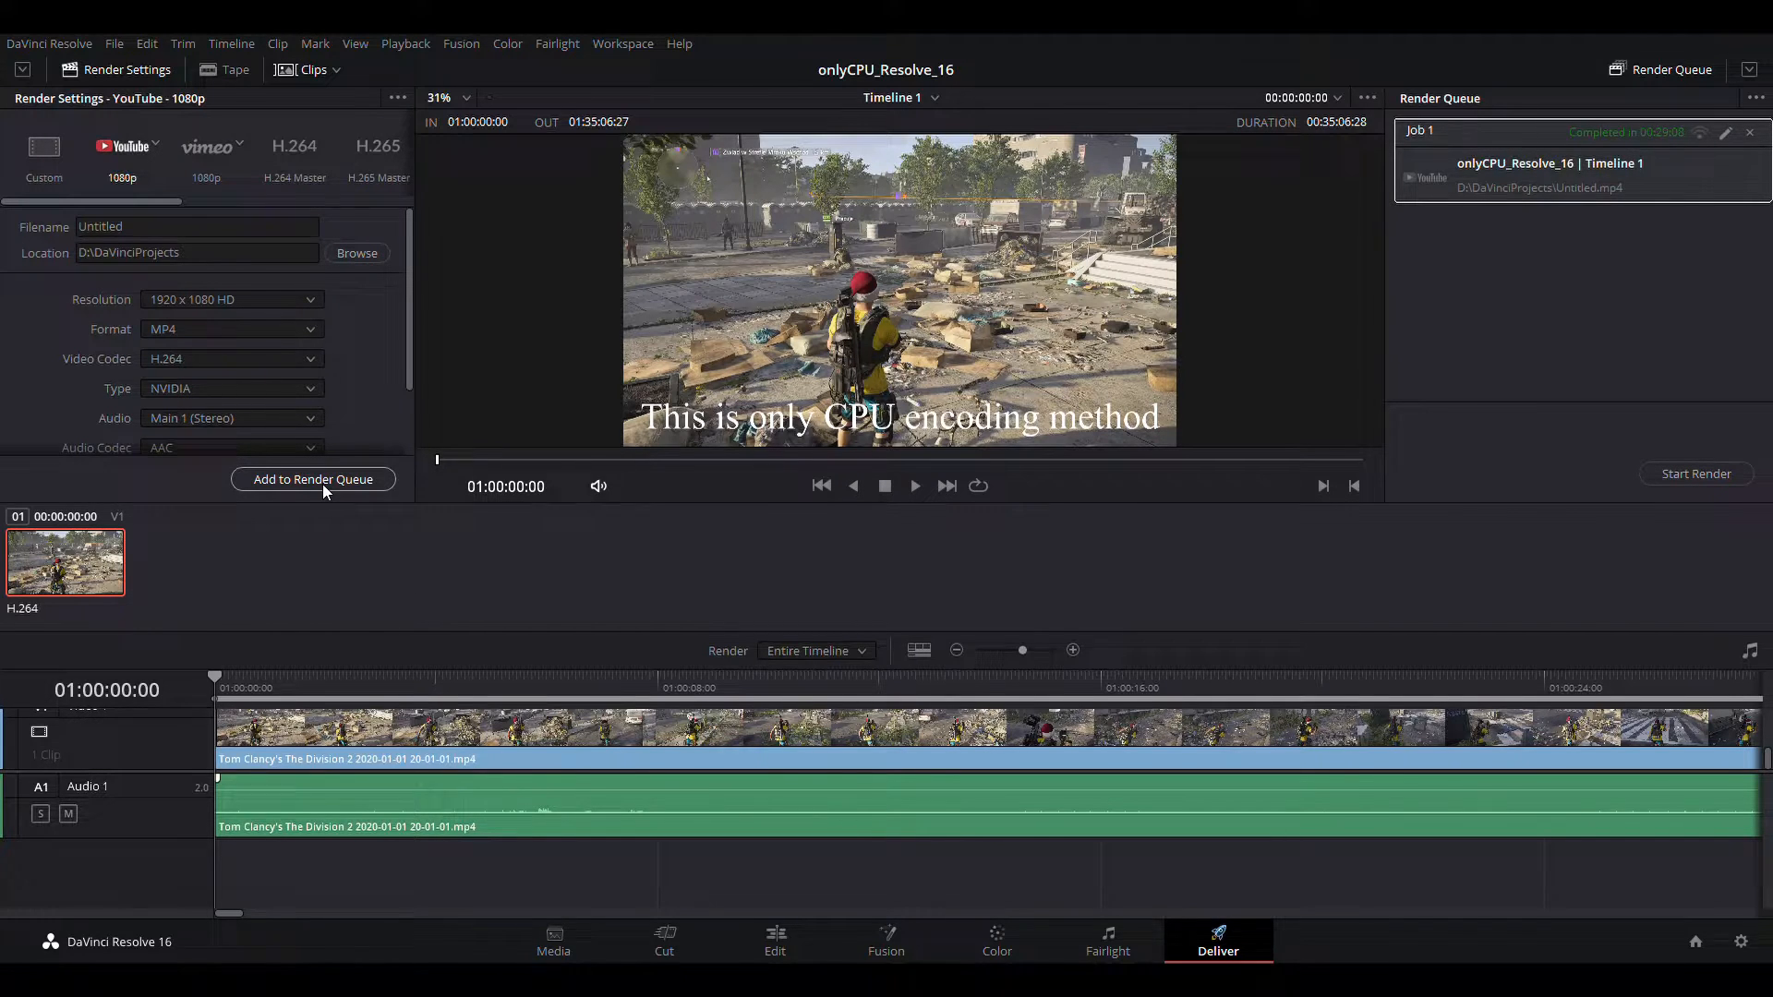
{"action": "mouse_move", "coordinate": [907, 571]}
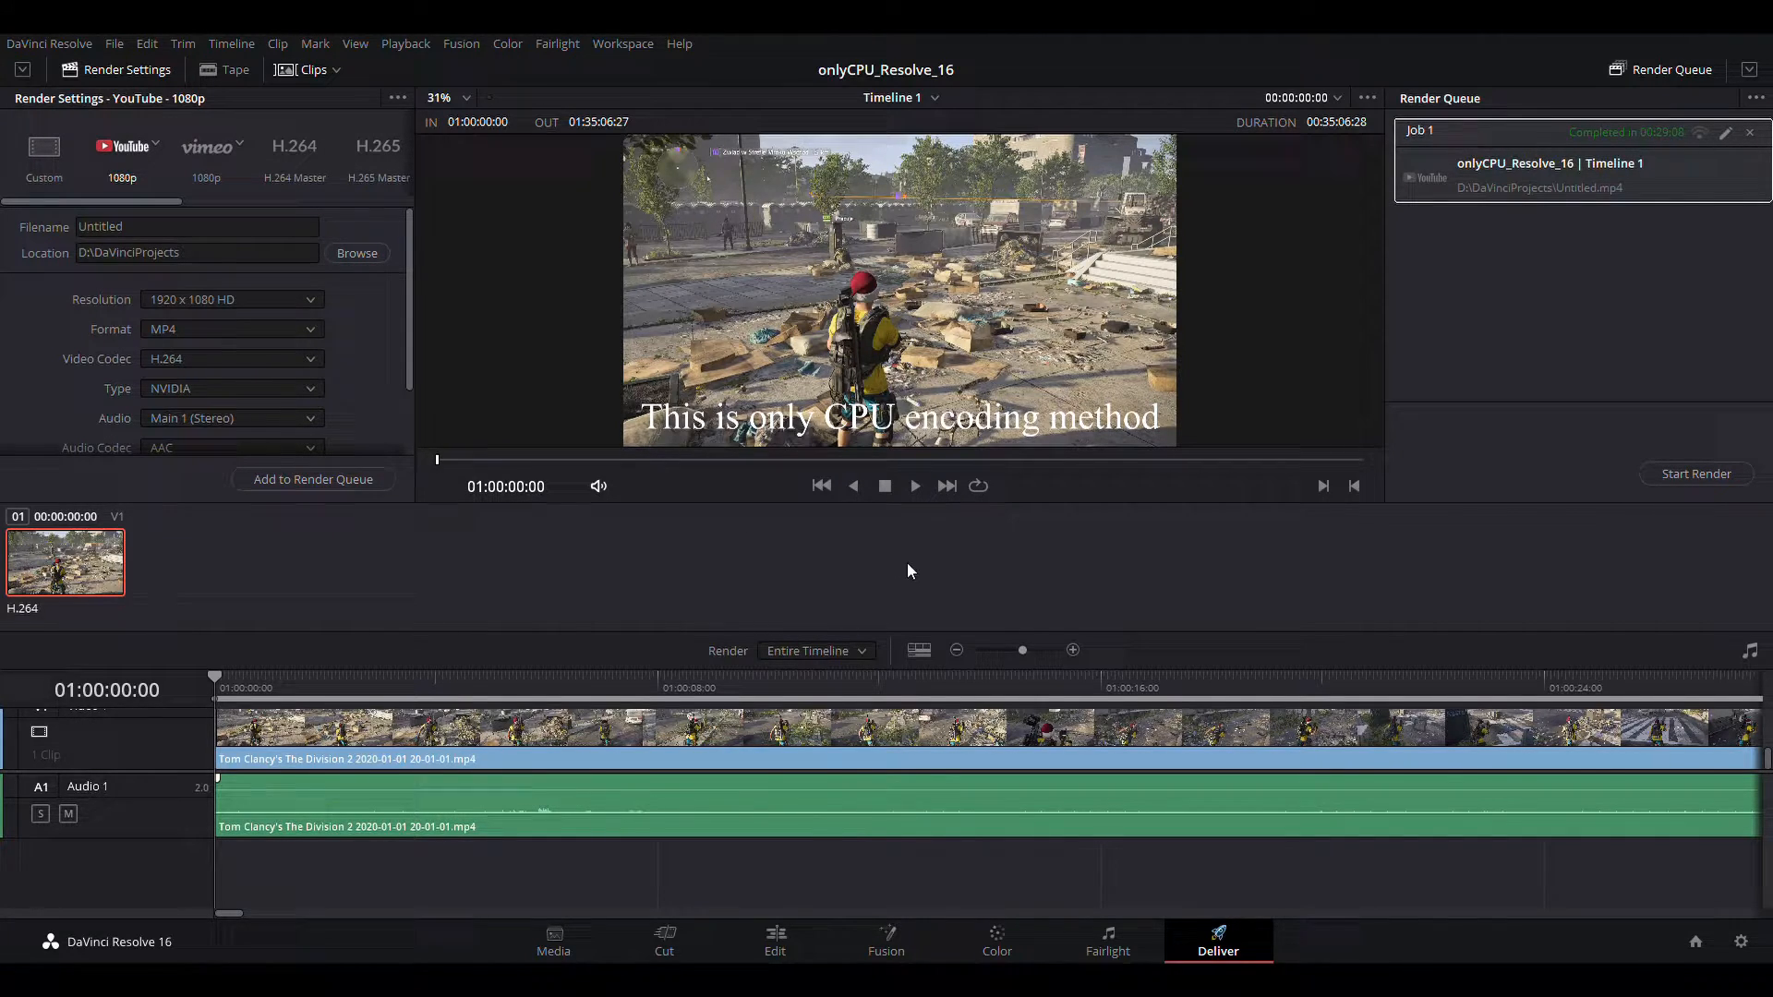
{"action": "left_click", "coordinate": [313, 478]}
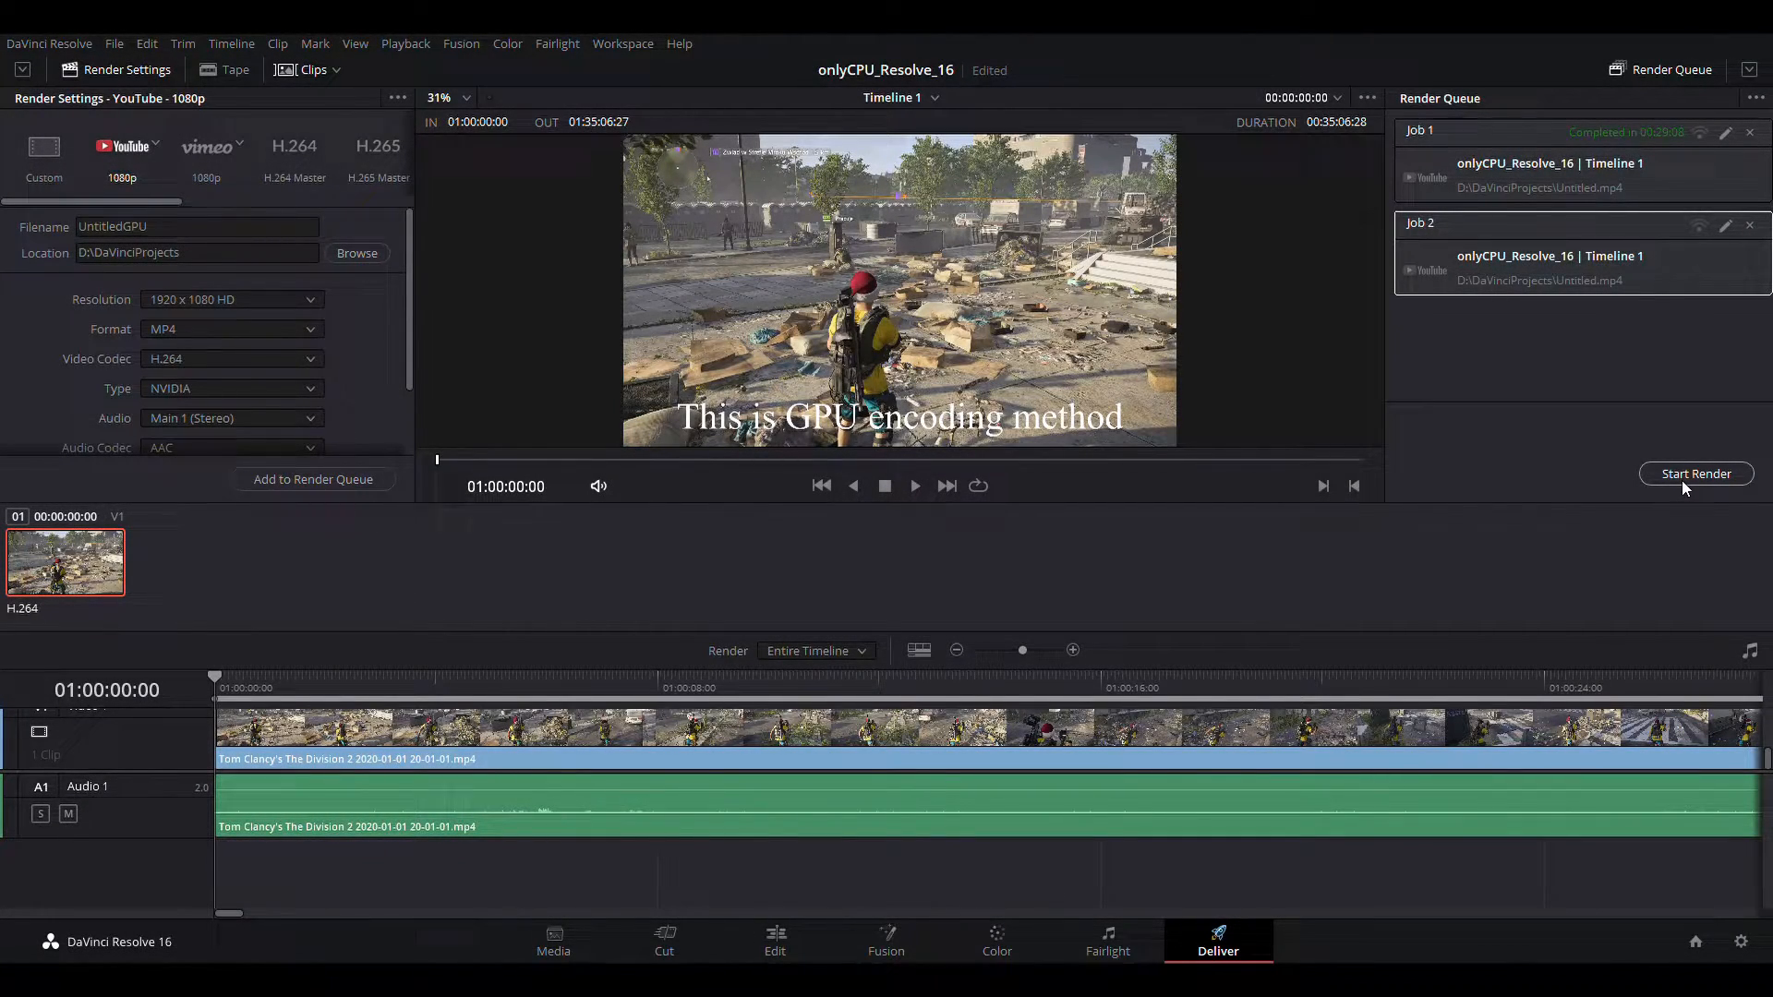
{"action": "left_click", "coordinate": [1695, 474]}
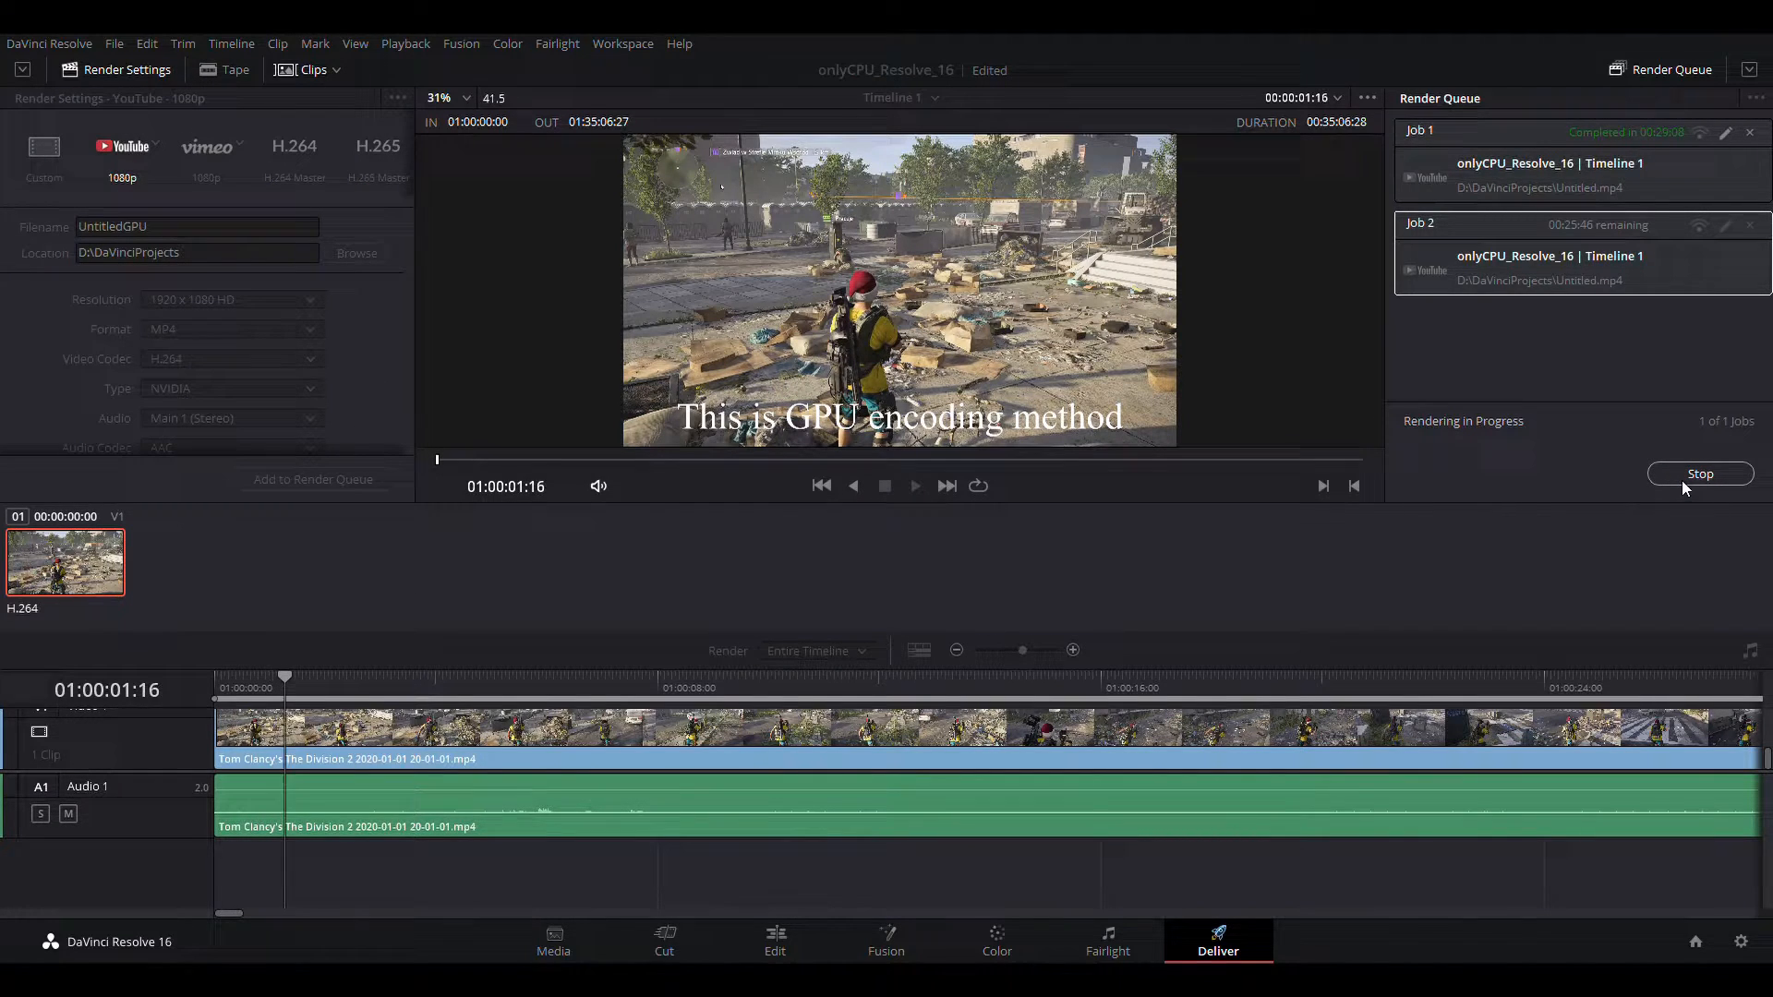